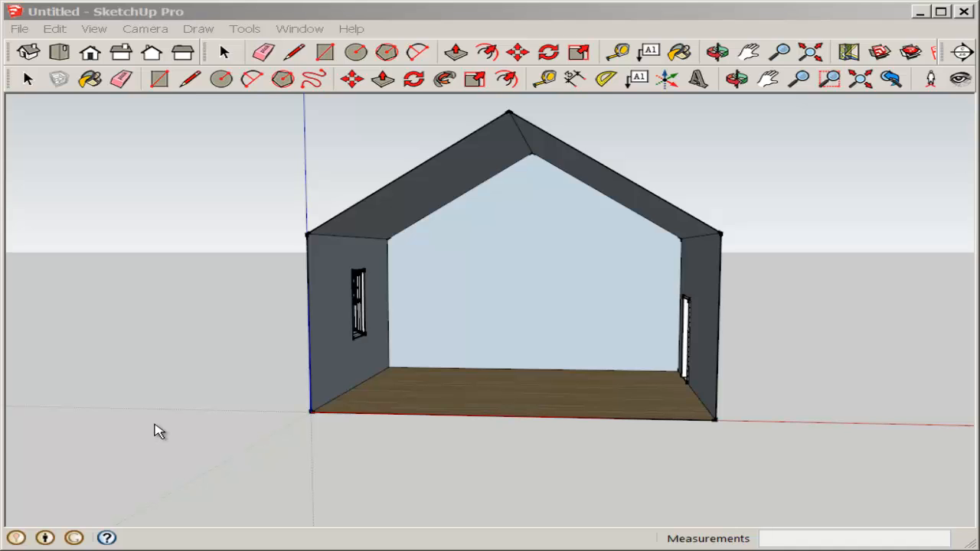
Show the Materials panel from the Window menu and scroll through its Colors collection
click(300, 27)
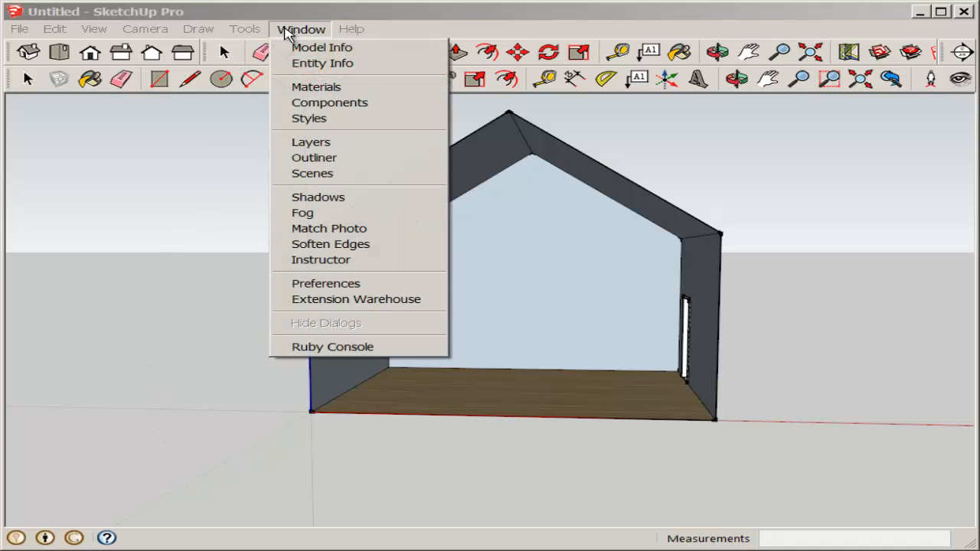
click(315, 86)
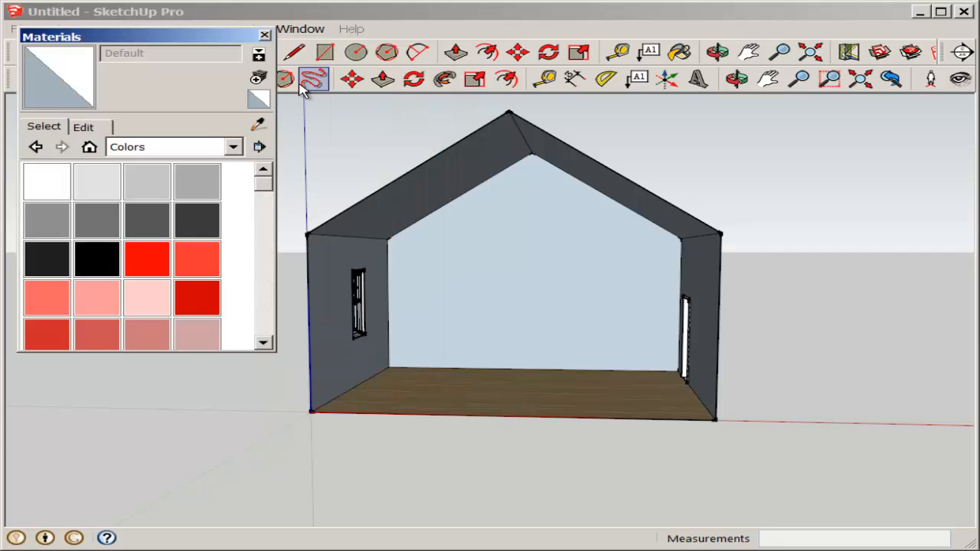
scroll(down, 3)
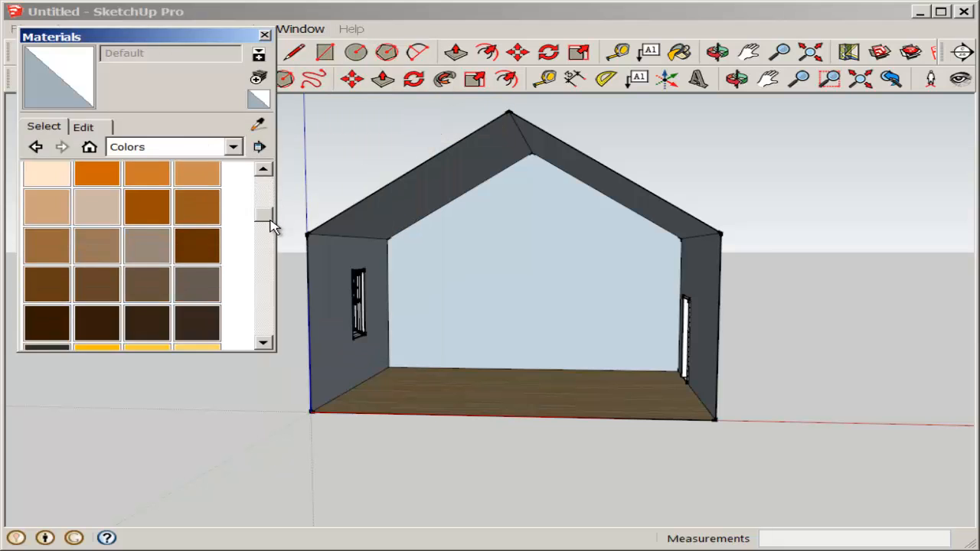
scroll(down, 3)
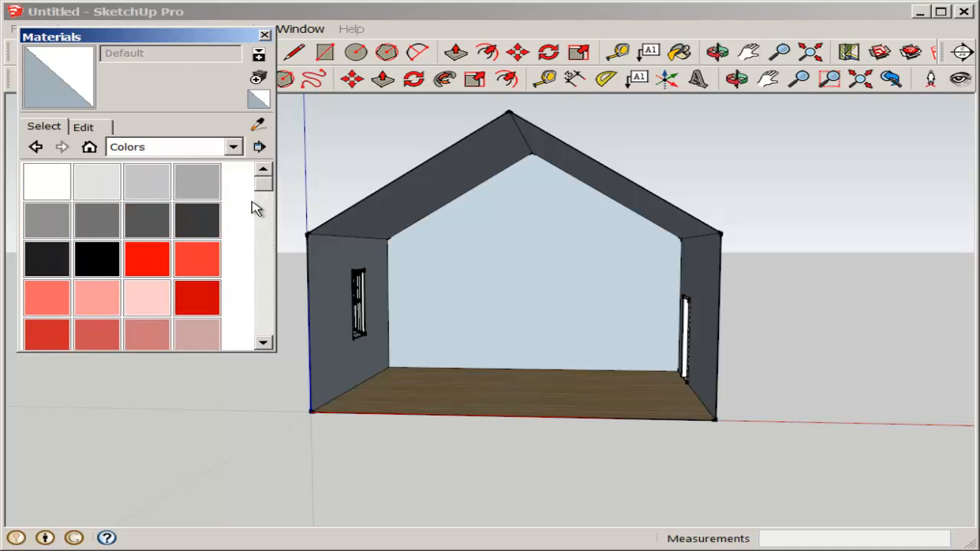
mouse_move(197, 334)
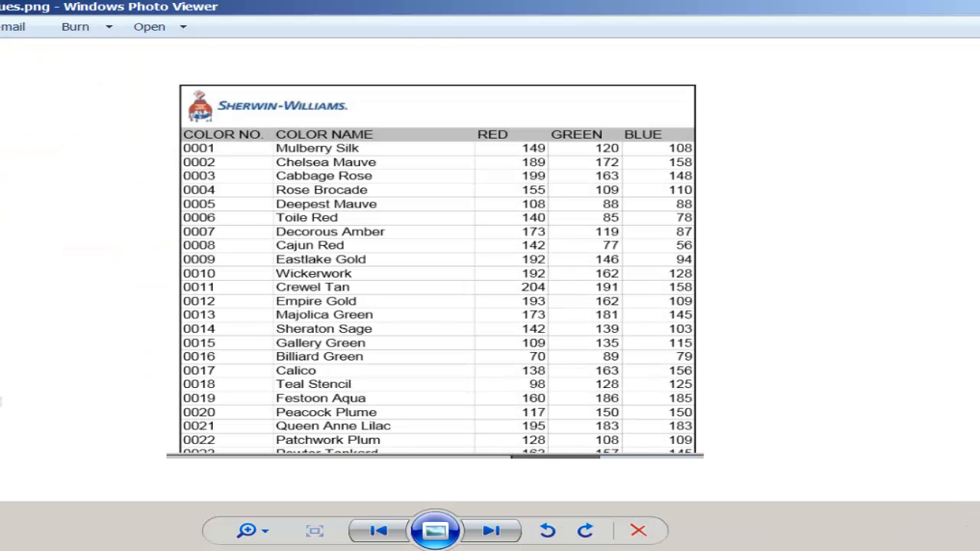
mouse_move(533, 147)
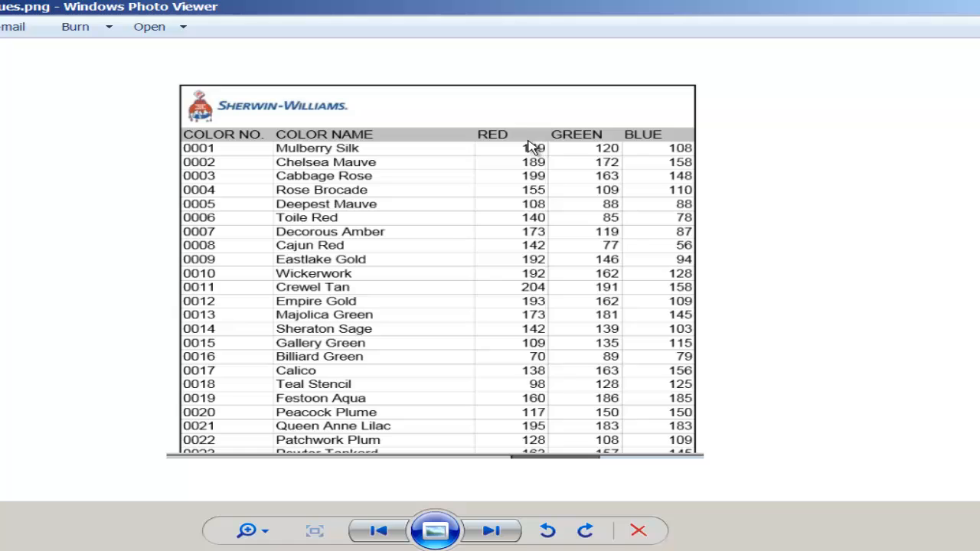
mouse_move(531, 161)
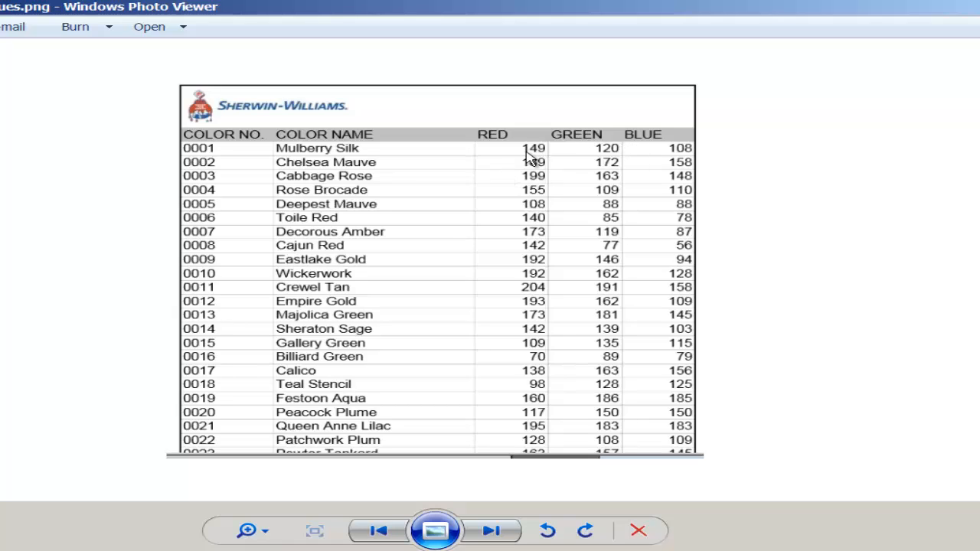
mouse_move(404, 163)
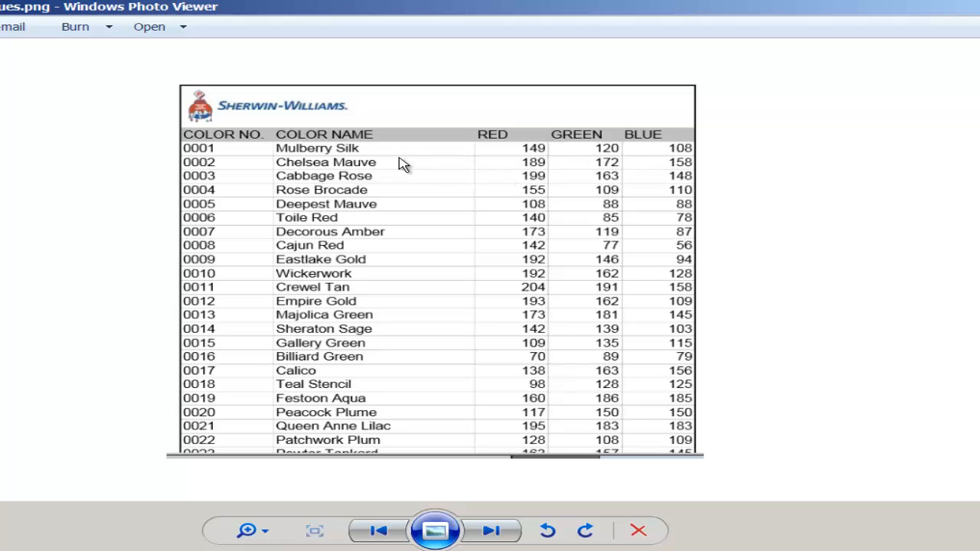
mouse_move(419, 343)
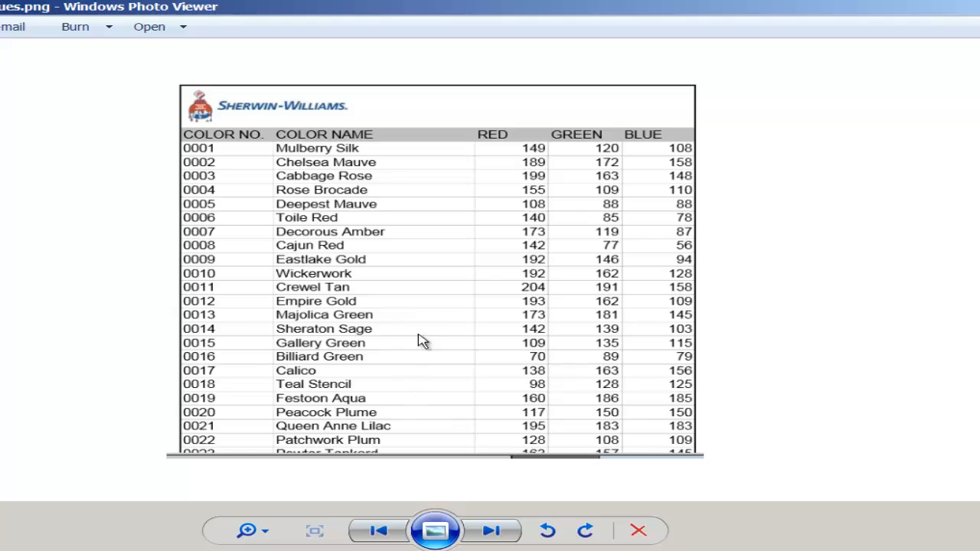
mouse_move(362, 157)
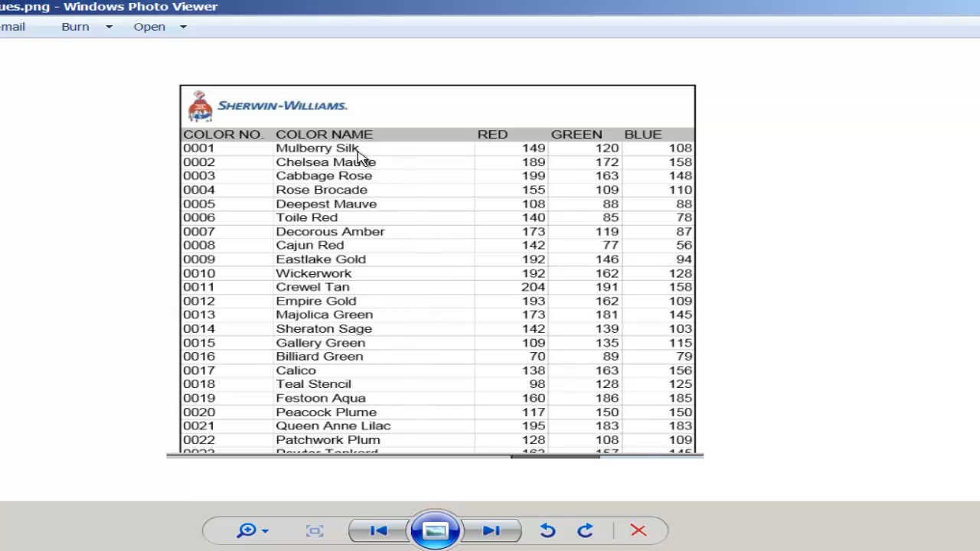
mouse_move(661, 159)
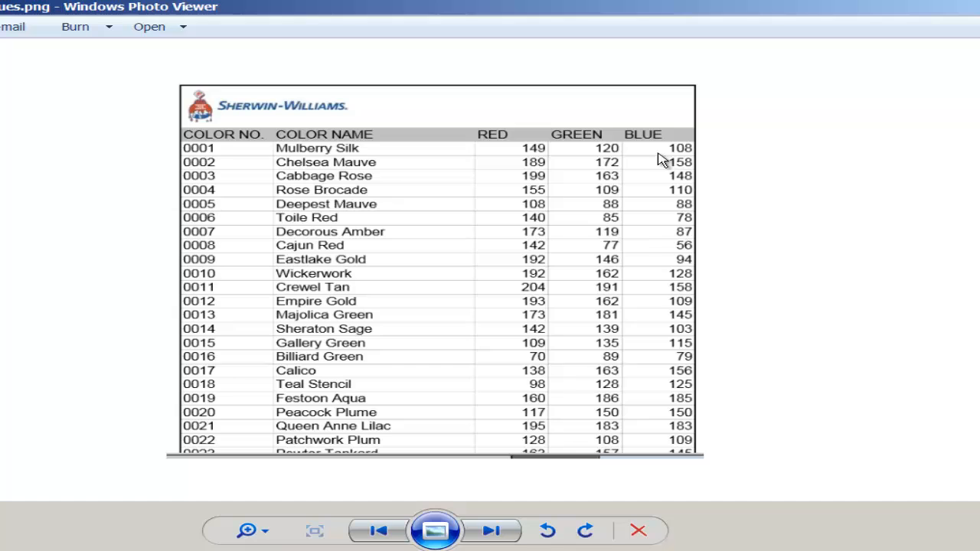
mouse_move(663, 159)
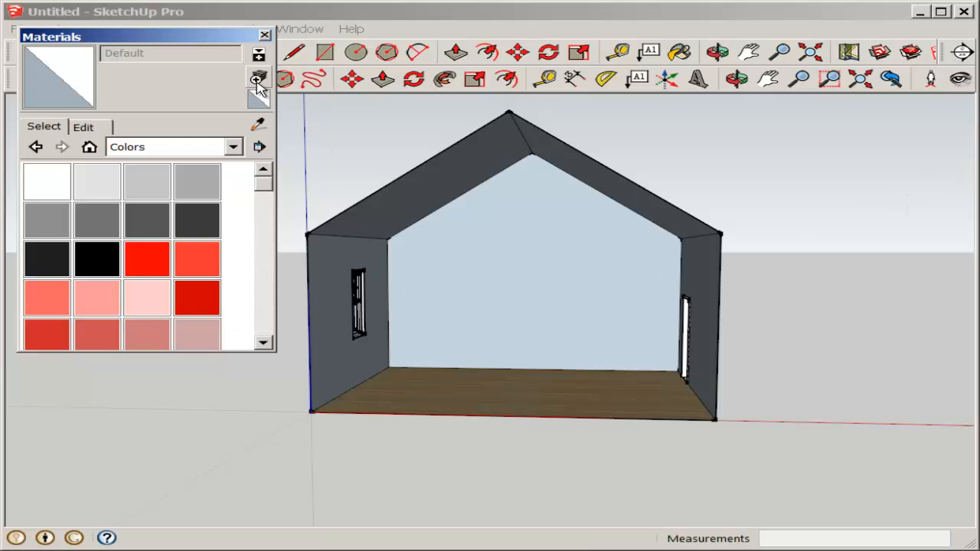
Create a new material using the RGB picker with values R 149, G 120, B 108 and confirm it
click(257, 79)
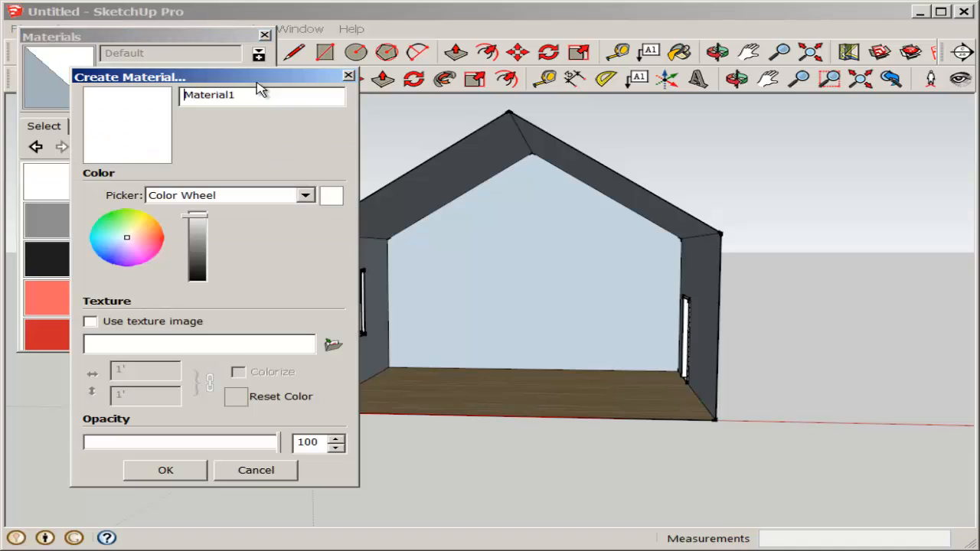
mouse_move(306, 198)
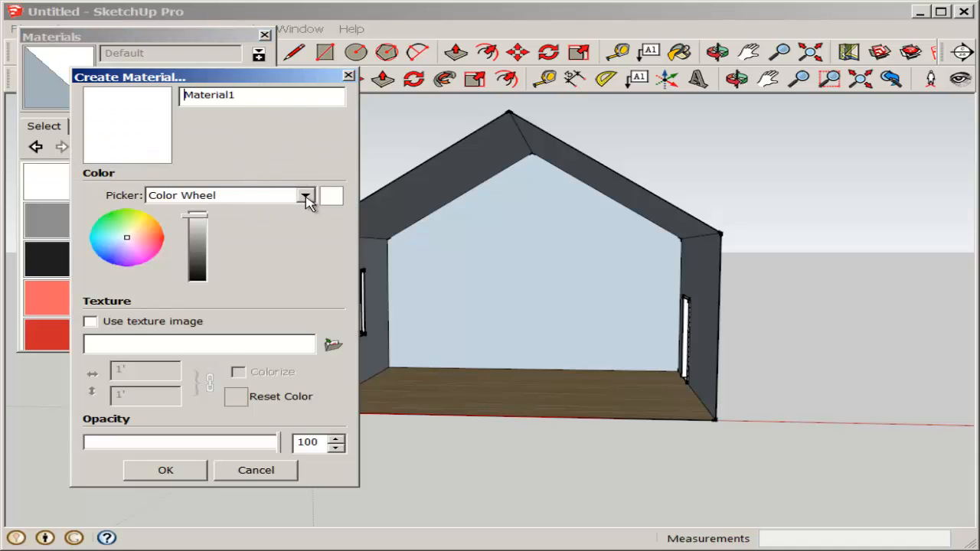
click(306, 196)
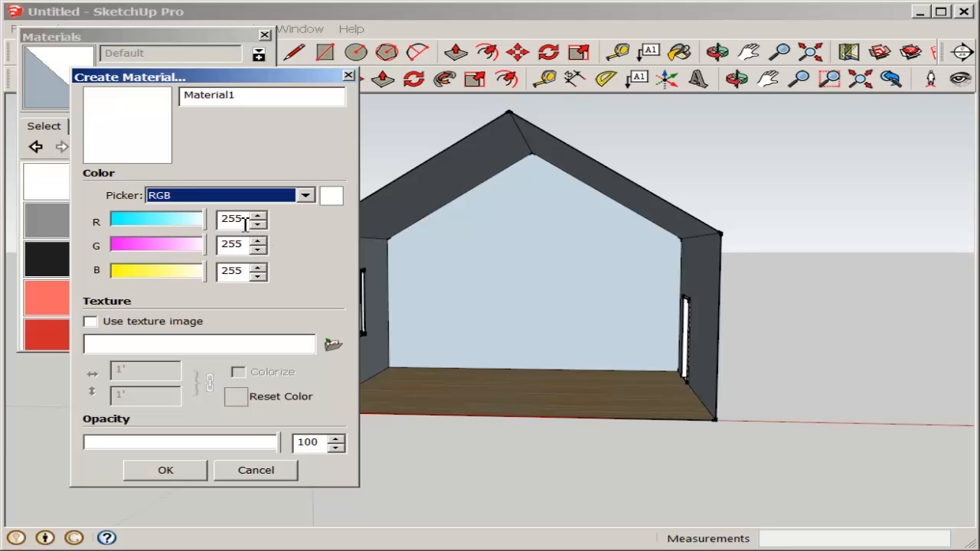
triple_click(230, 220)
text(149)
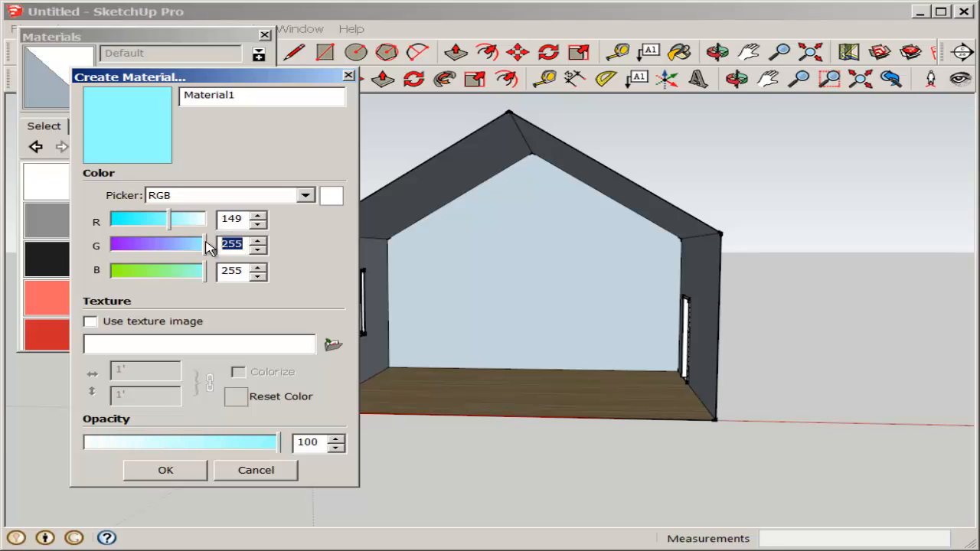
drag(203, 245, 115, 245)
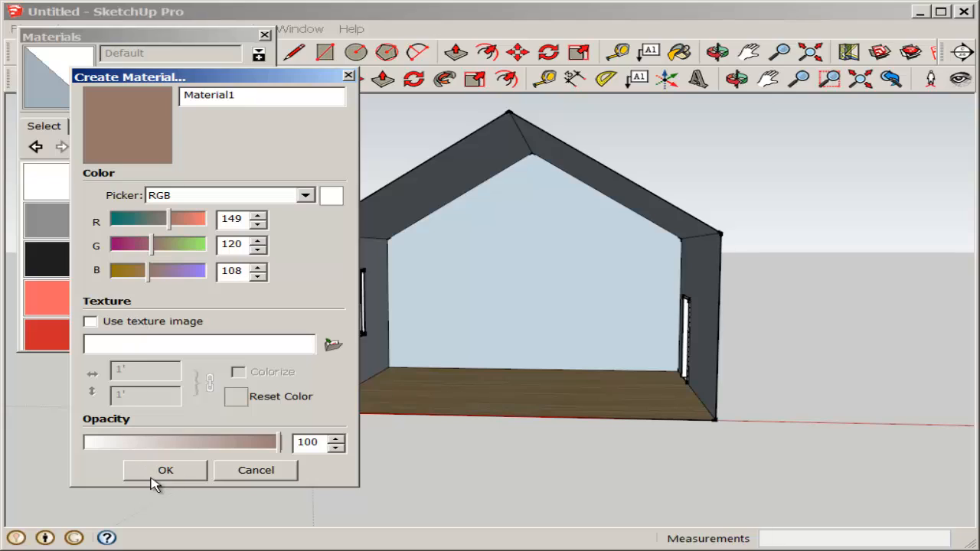
click(166, 470)
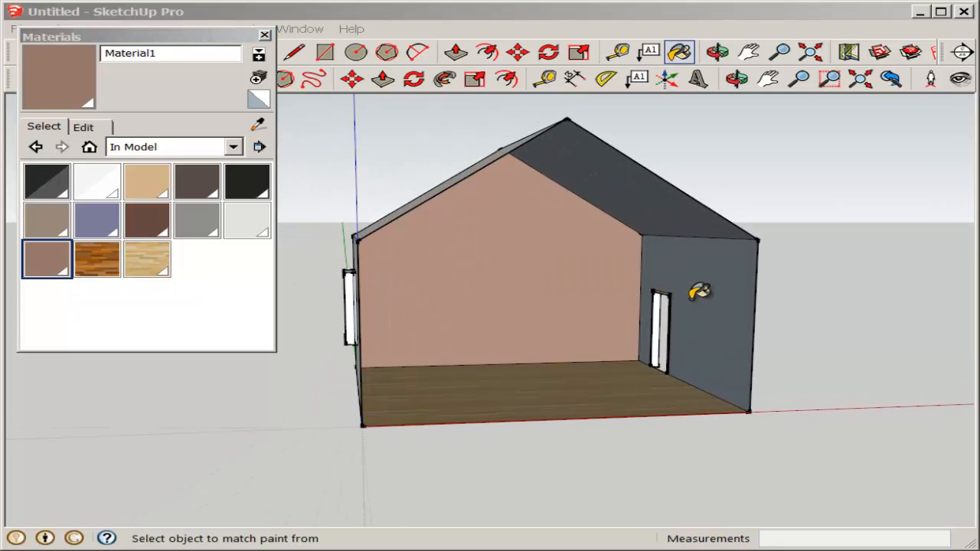
Paint the remaining side wall with Material1 and orbit to view the painted interior walls
click(696, 306)
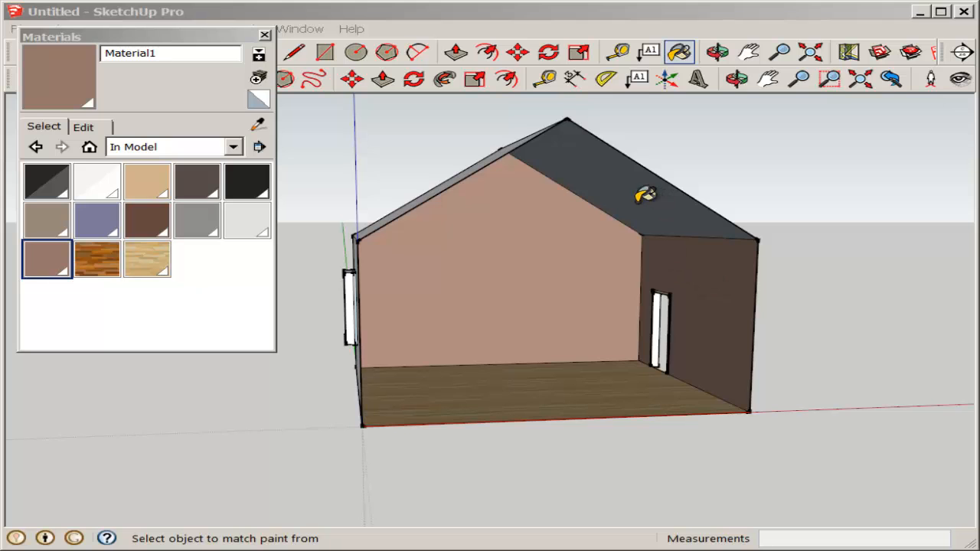
drag(643, 196, 497, 212)
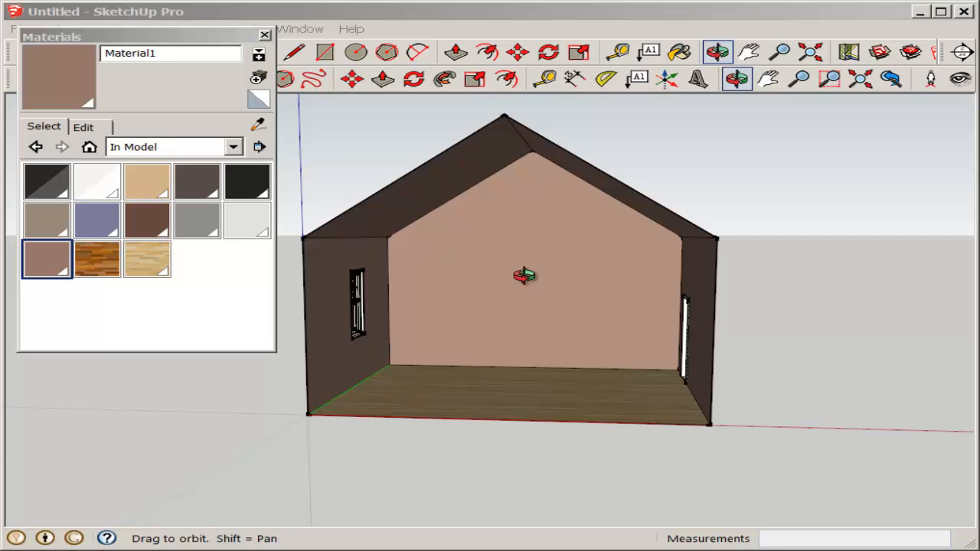
drag(527, 276, 245, 470)
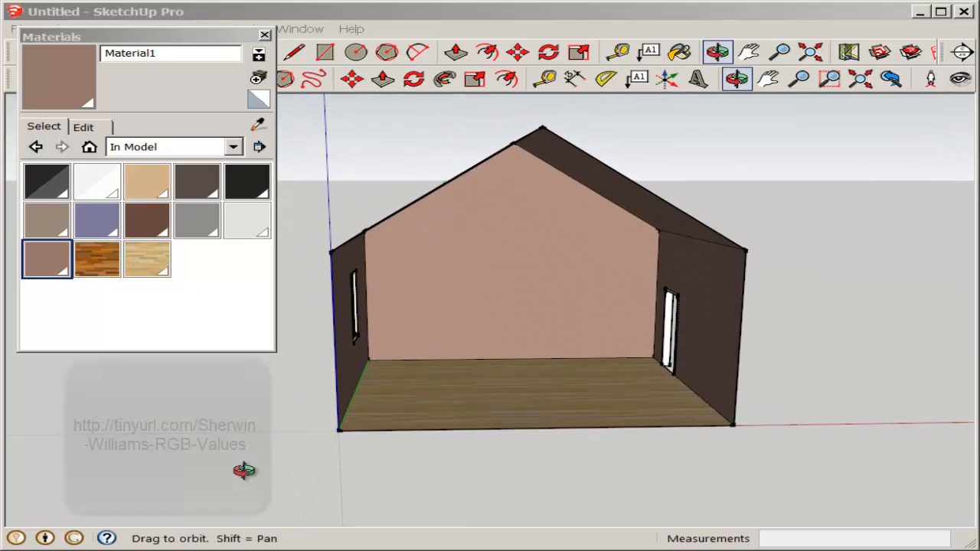